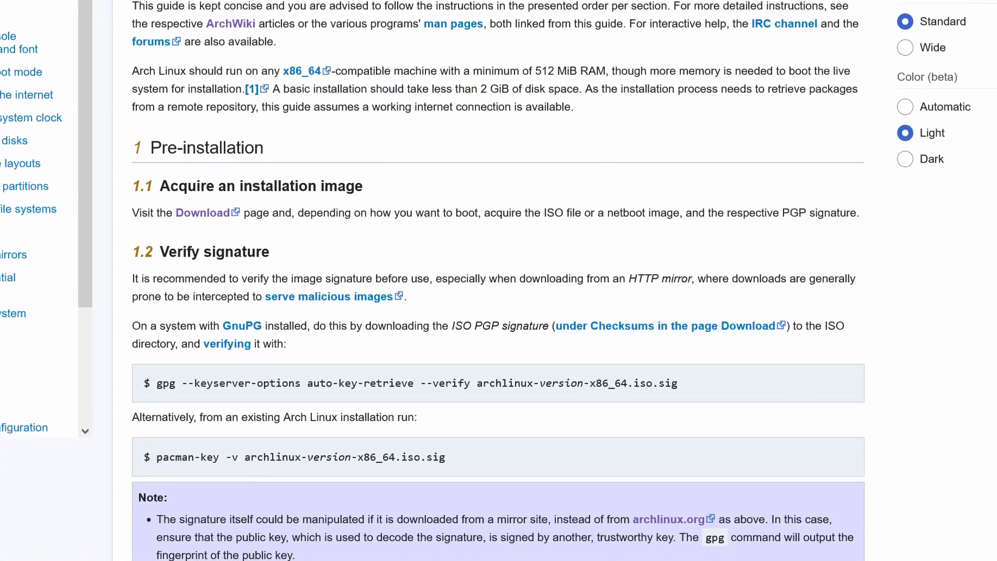
{"action": "scroll", "scroll_direction": "down", "scroll_amount": 3}
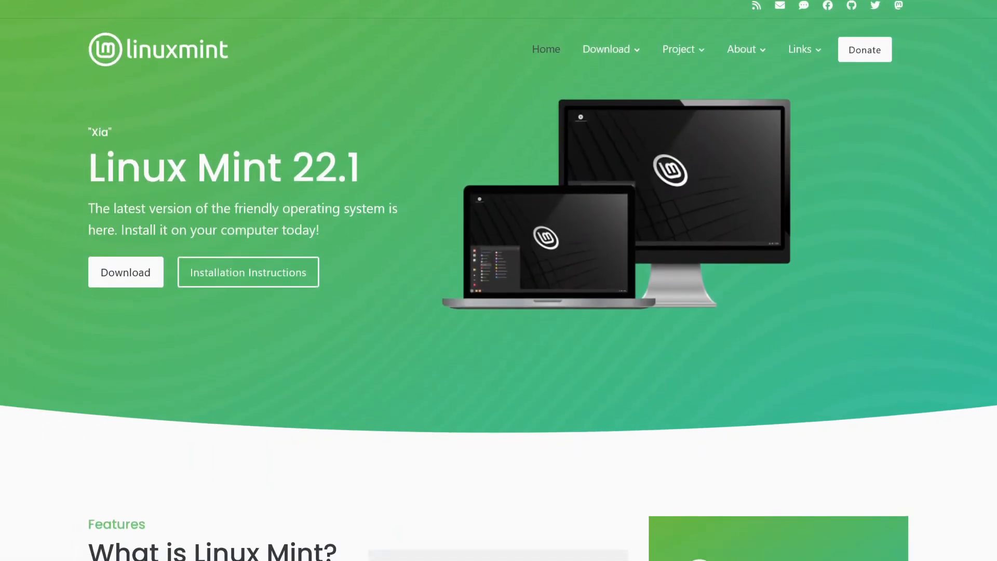
{"action": "scroll", "scroll_direction": "down", "scroll_amount": 3}
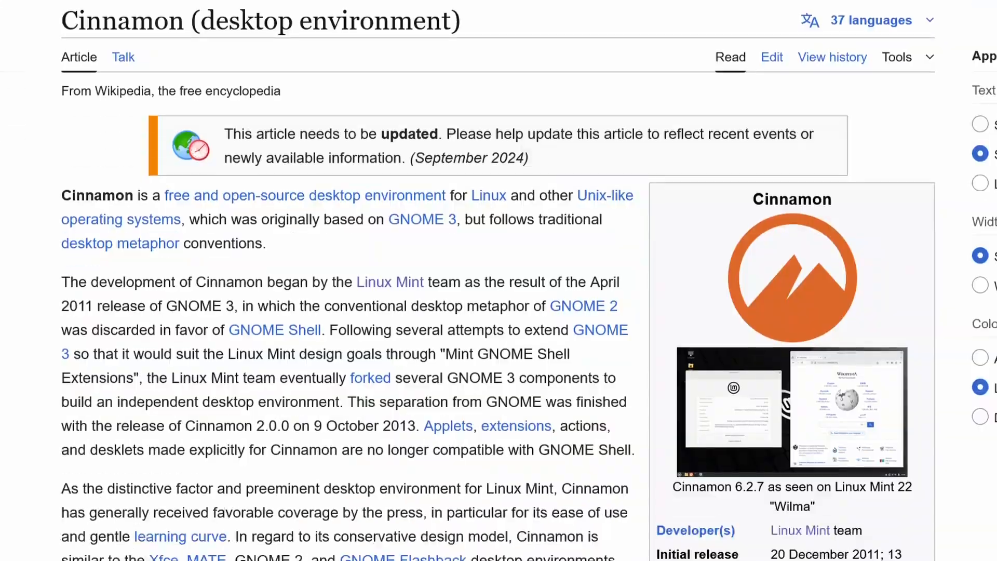
{"action": "scroll", "scroll_direction": "down", "scroll_amount": 3}
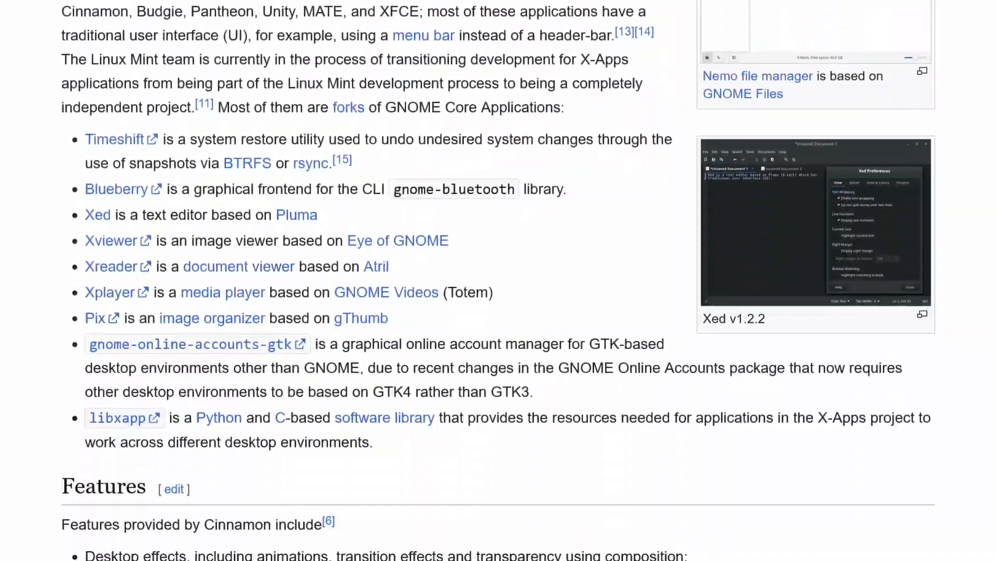